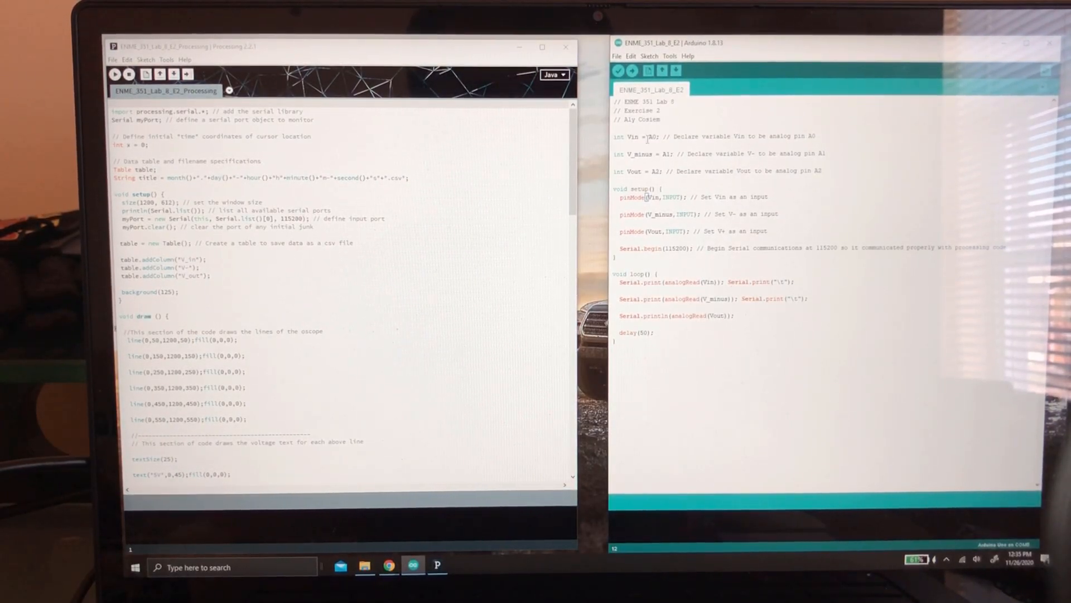
# - Review the Vin and Vout analog pin assignments and scroll through to the end of the sketch
pyautogui.doubleClick(666, 153)
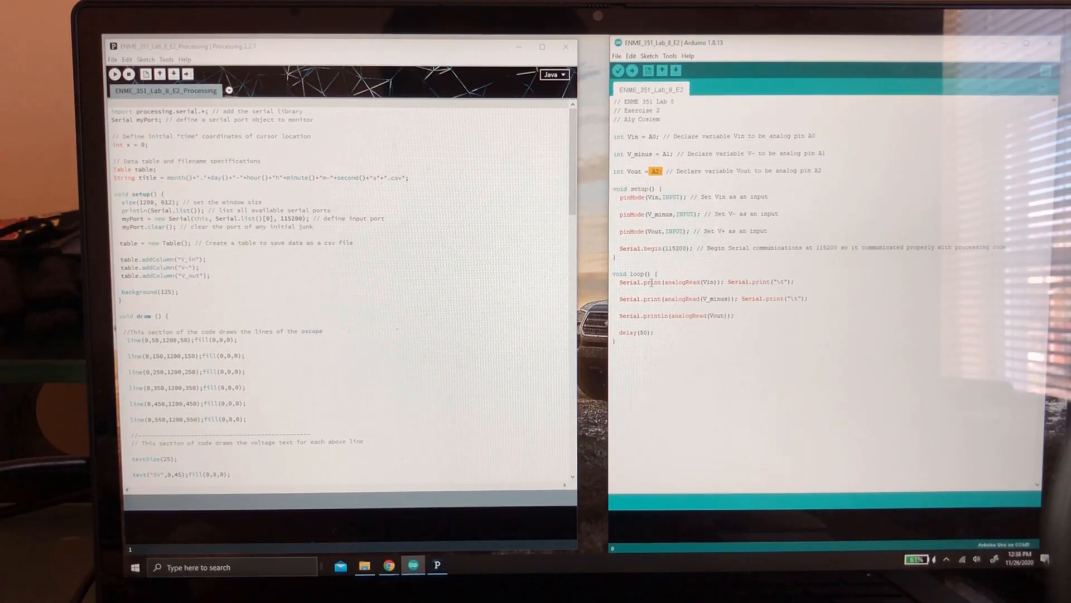
pyautogui.doubleClick(688, 281)
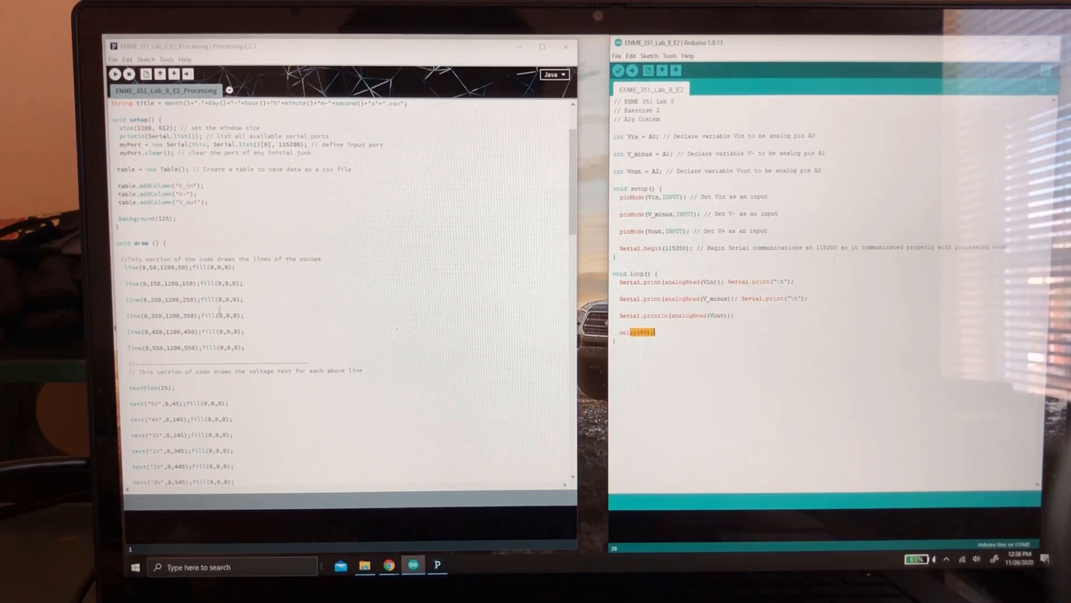
pyautogui.scroll(-3)
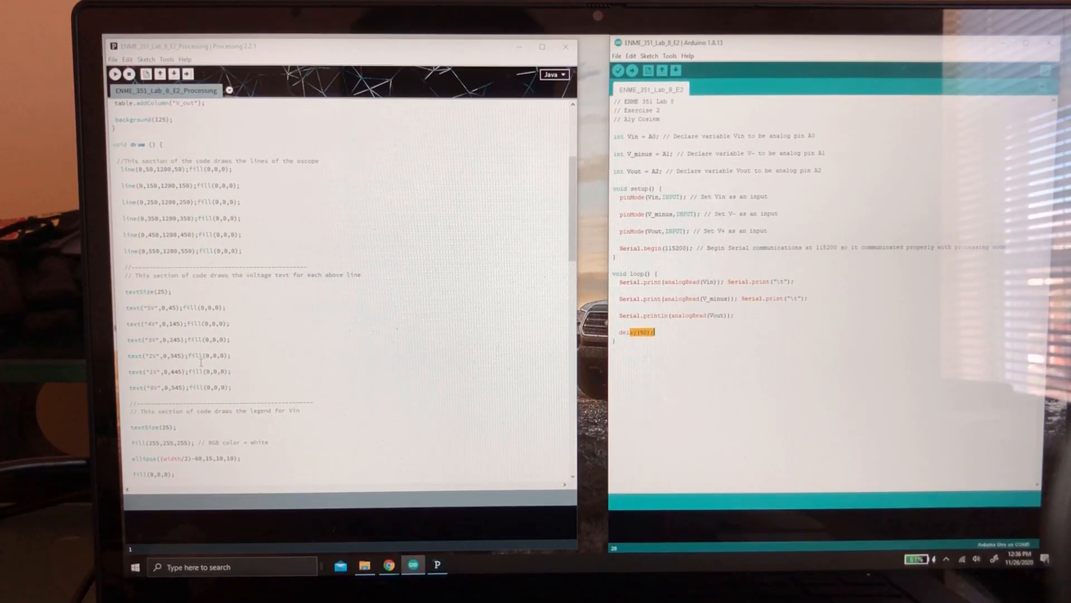
pyautogui.scroll(-3)
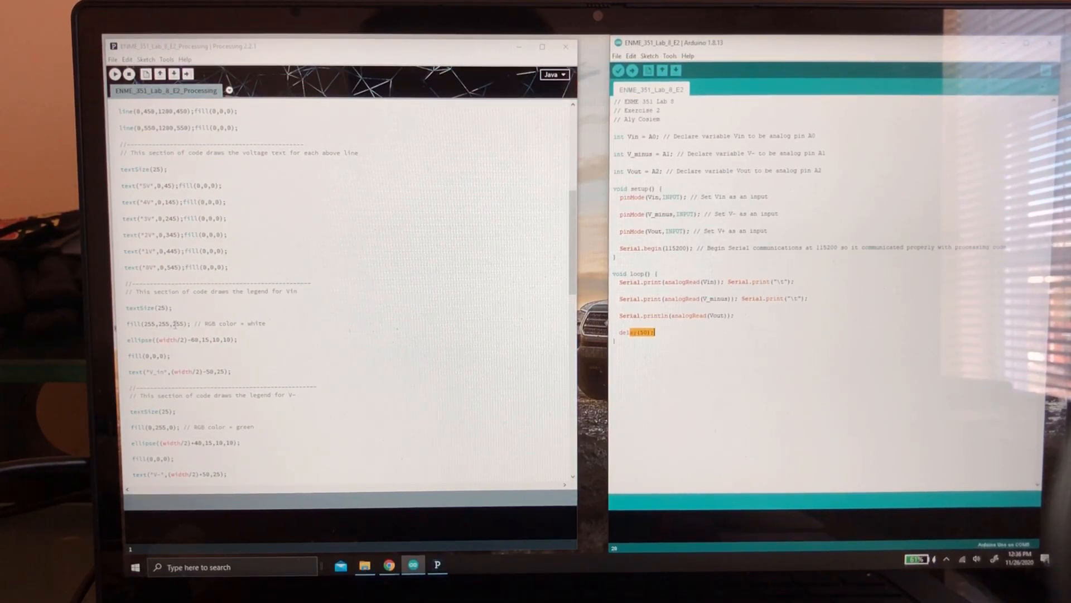
pyautogui.scroll(-3)
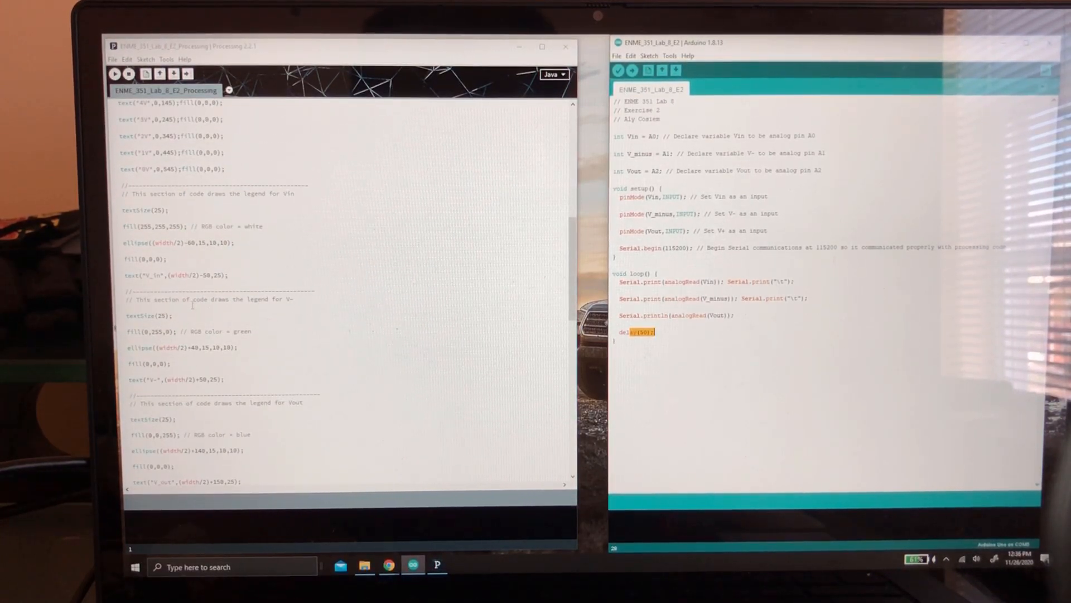
pyautogui.scroll(-3)
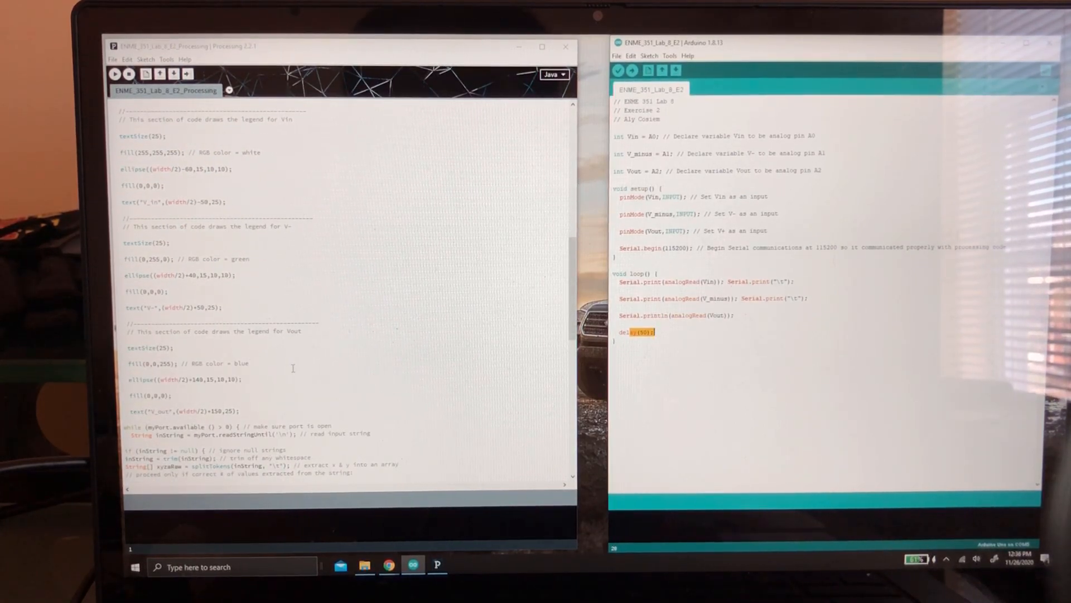
pyautogui.scroll(-3)
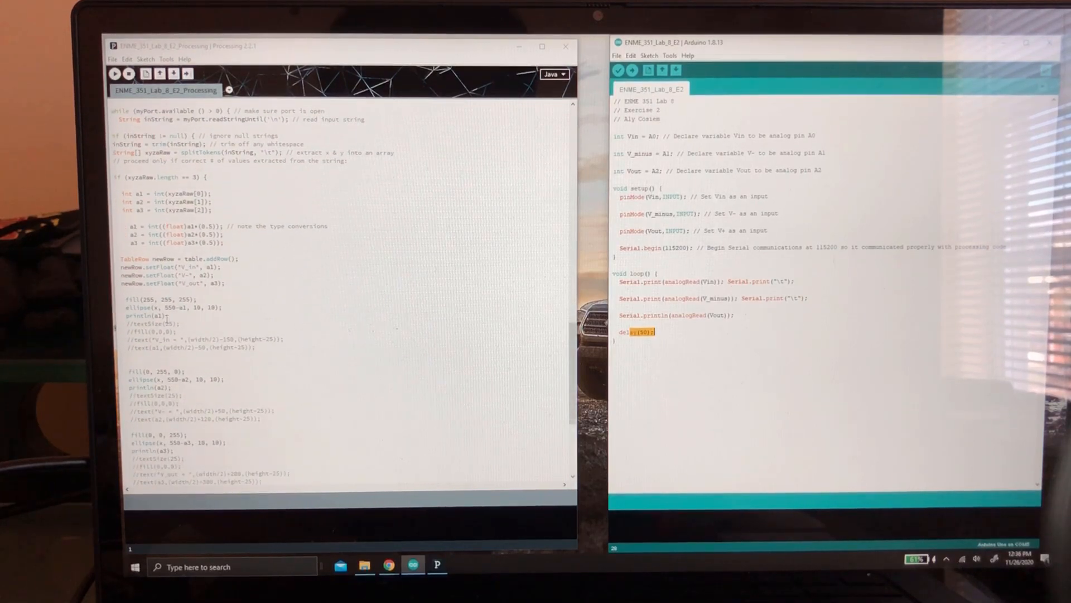
pyautogui.scroll(-3)
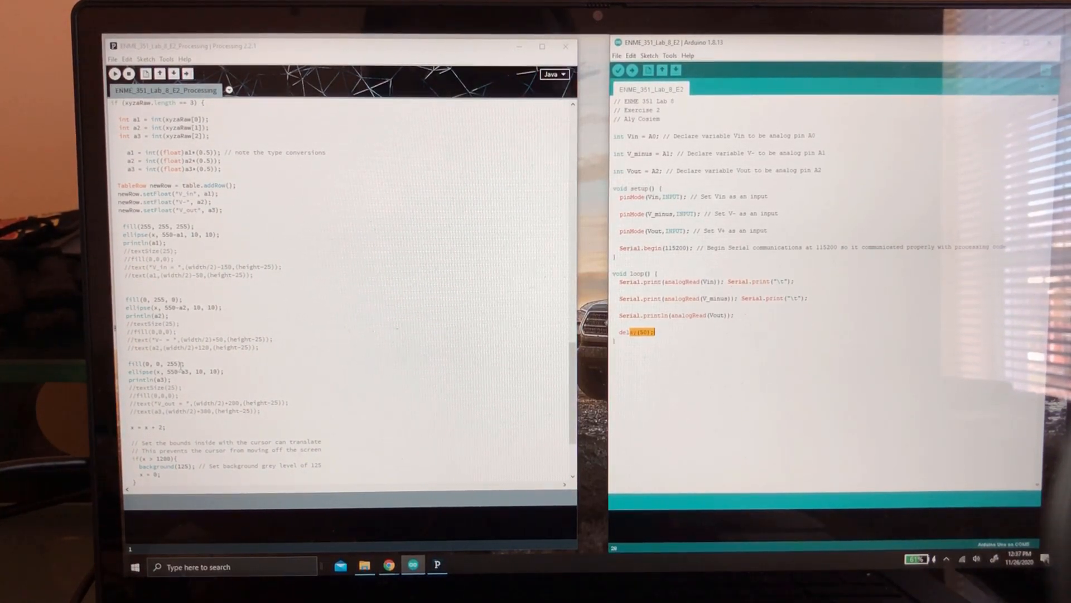
pyautogui.scroll(-3)
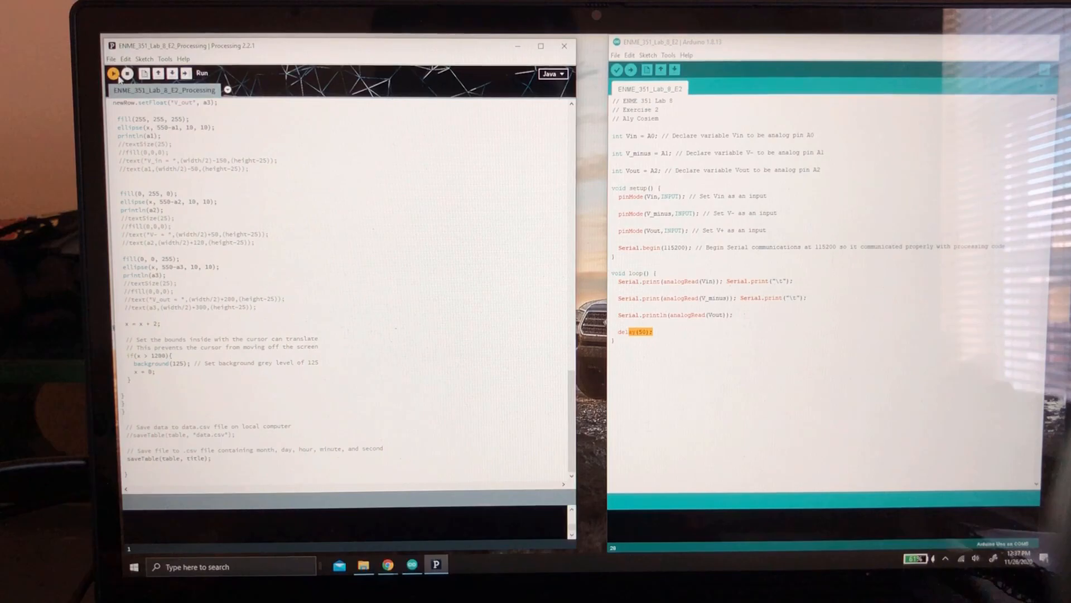
# - Run the oscilloscope plotting sketch so its output window opens
pyautogui.click(114, 72)
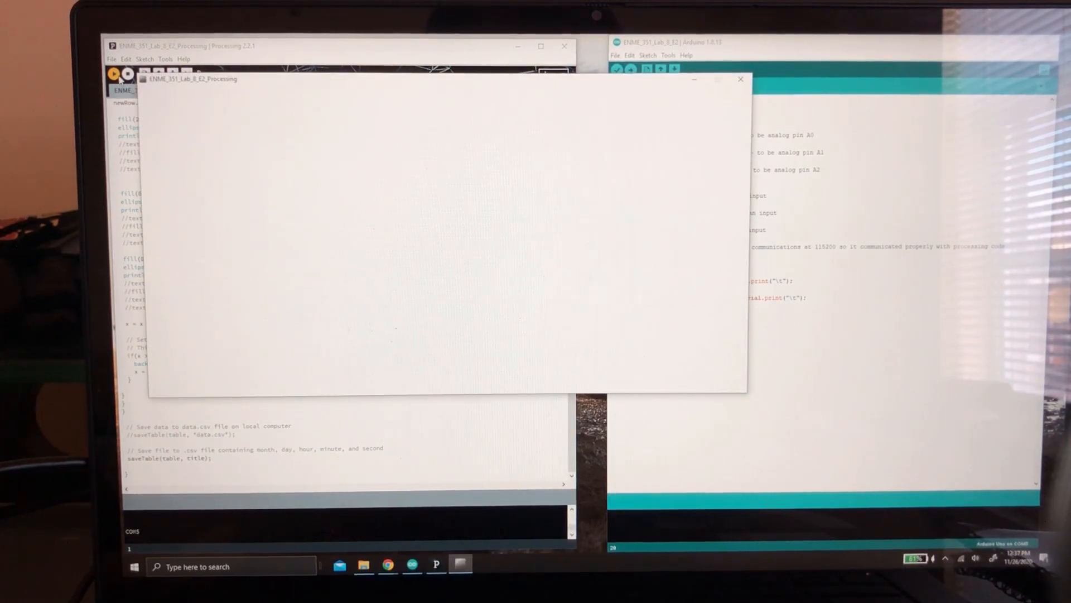